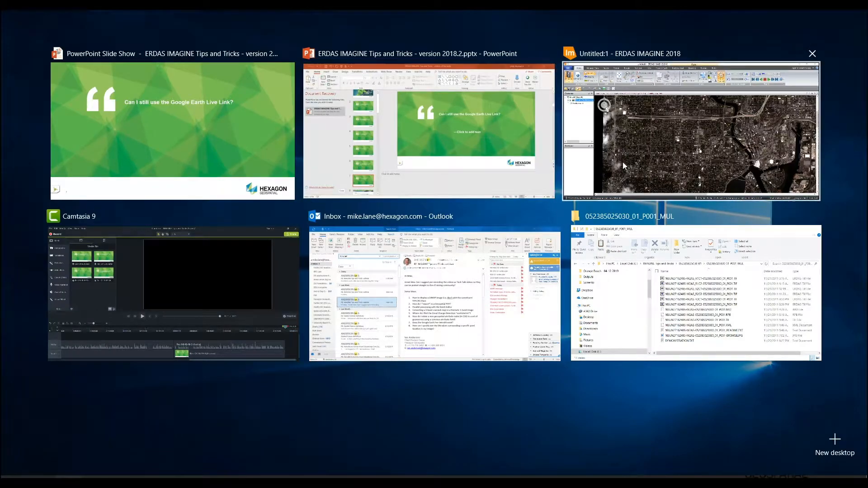
Switch from Task View to the ERDAS IMAGINE workspace showing the satellite image.
click(689, 130)
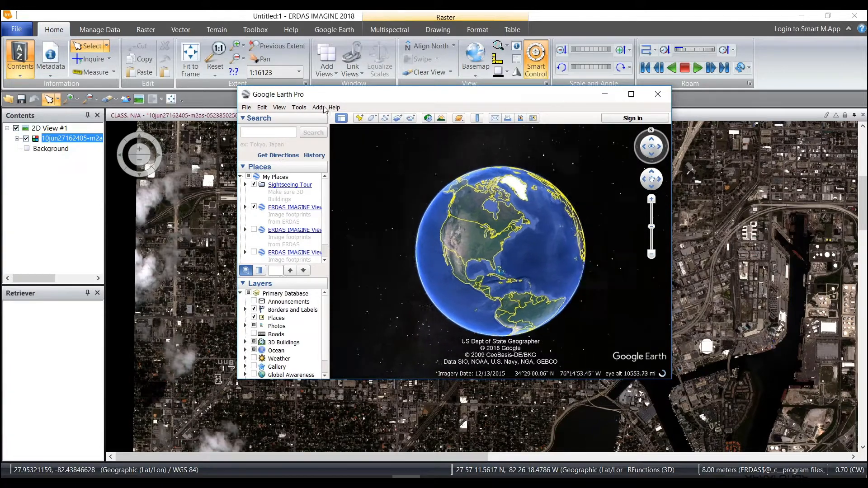
View the About Google Earth details (version 7.3.2) and dismiss them.
click(333, 108)
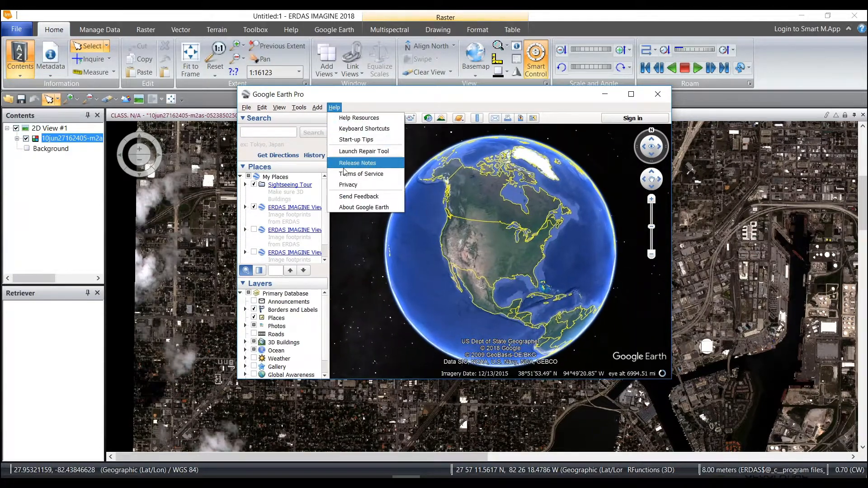
click(364, 206)
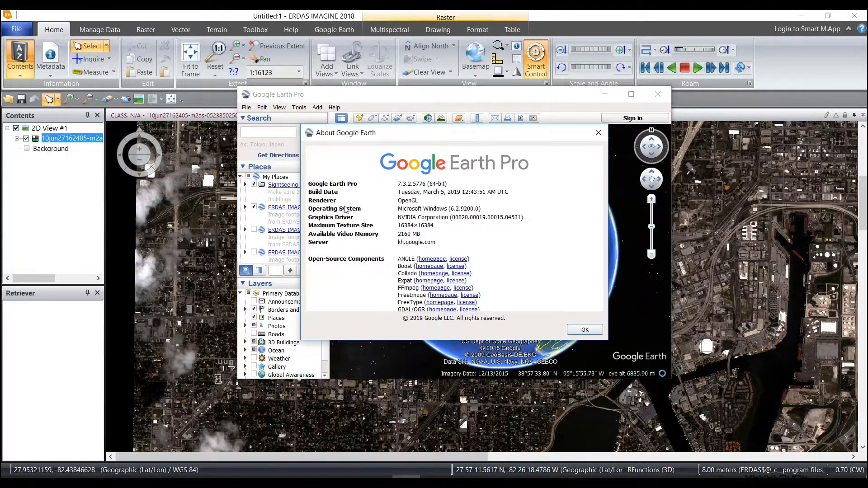
mouse_move(407, 189)
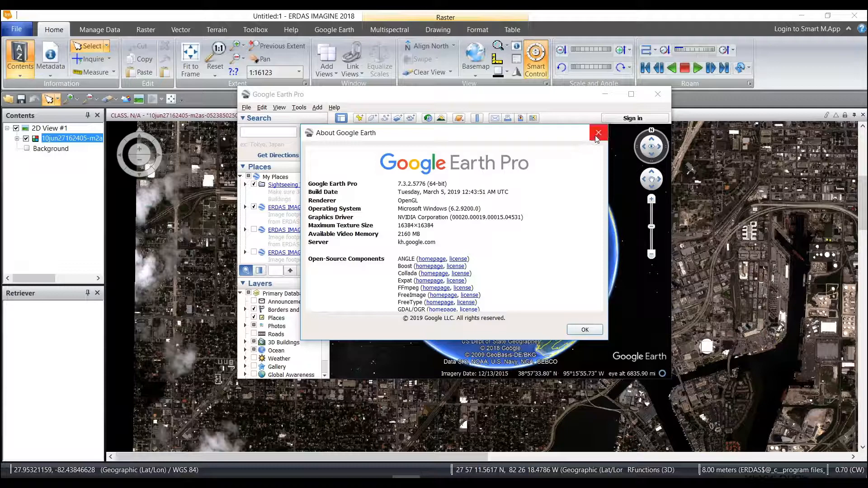
click(598, 133)
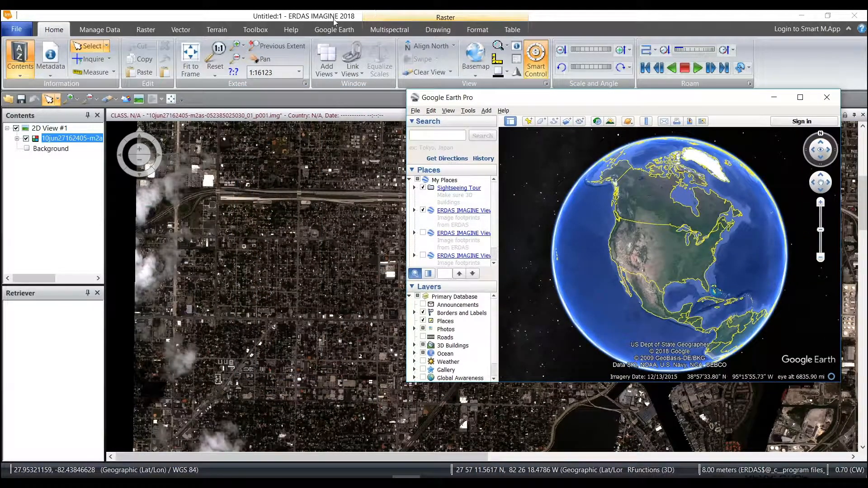
Match Google Earth to the current image view and toggle the Google Earth connection.
click(334, 29)
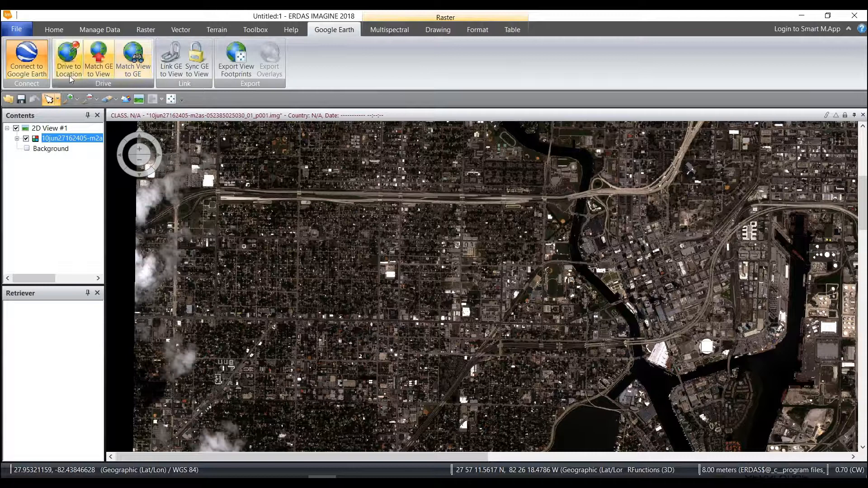
mouse_move(99, 58)
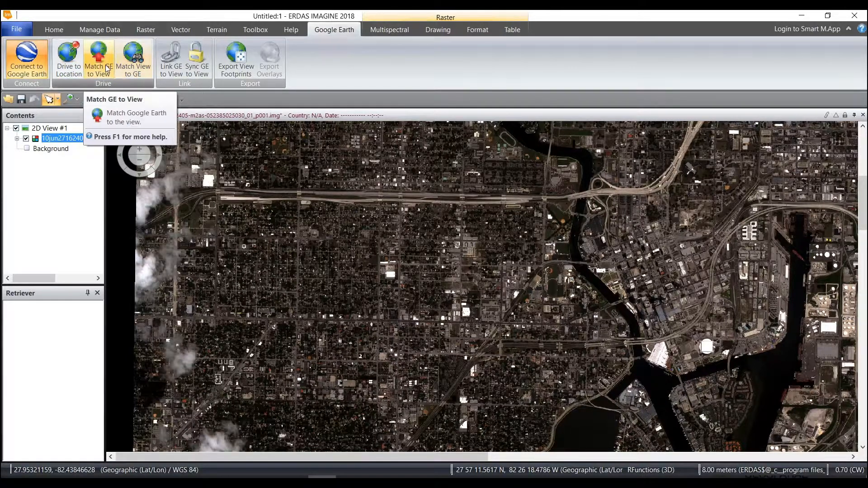
mouse_move(69, 58)
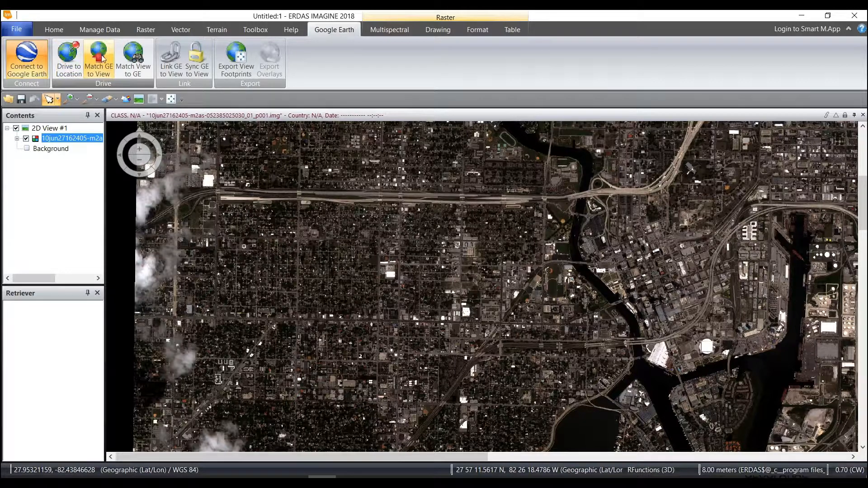
click(98, 59)
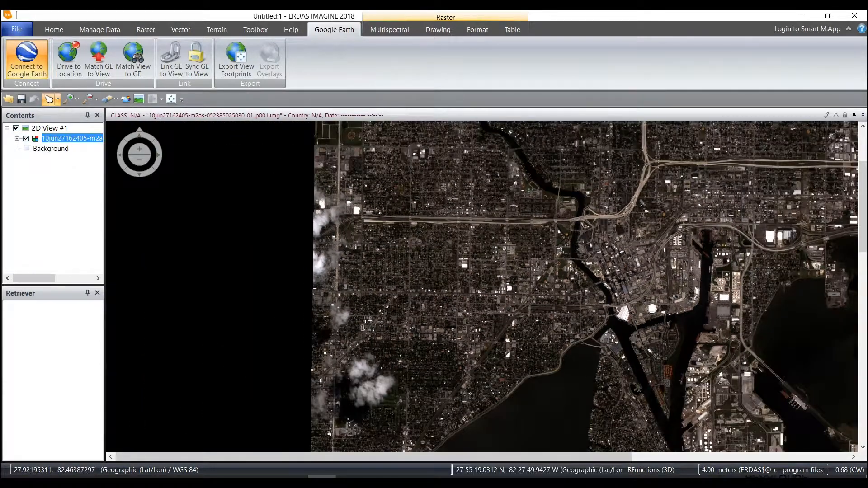
click(26, 60)
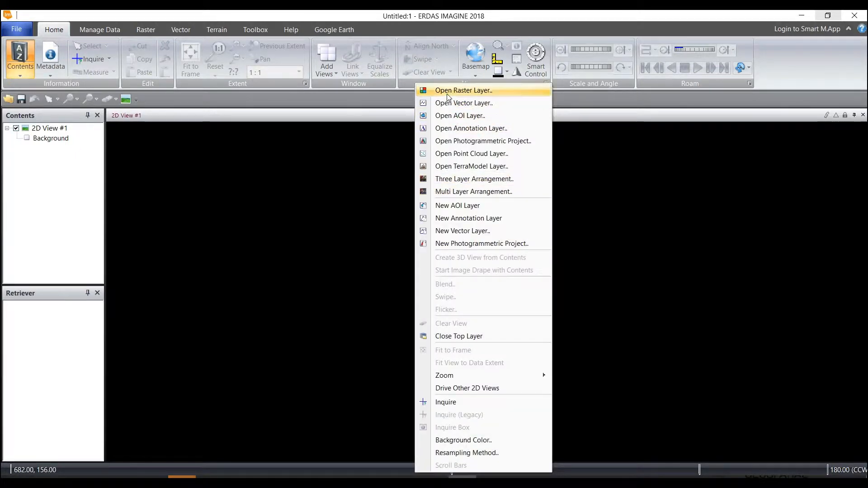
Load the point cloud LDR110324_134806_1.LAS into the empty 2D view.
click(472, 153)
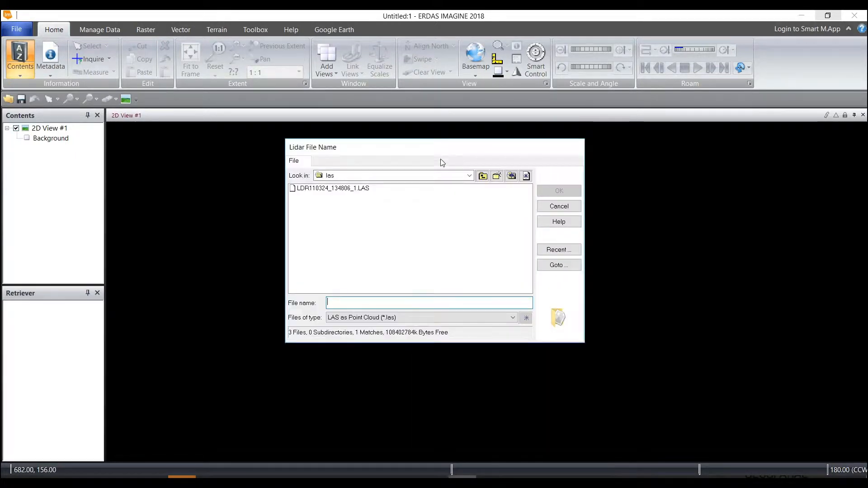
click(332, 188)
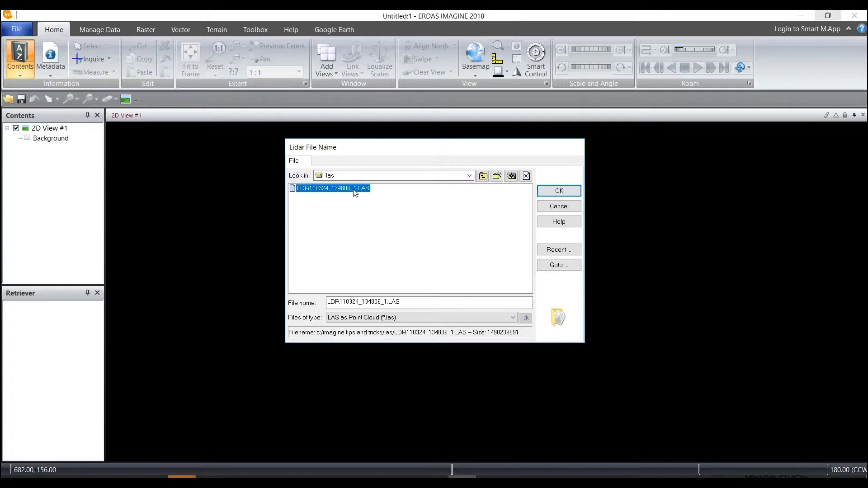
click(558, 191)
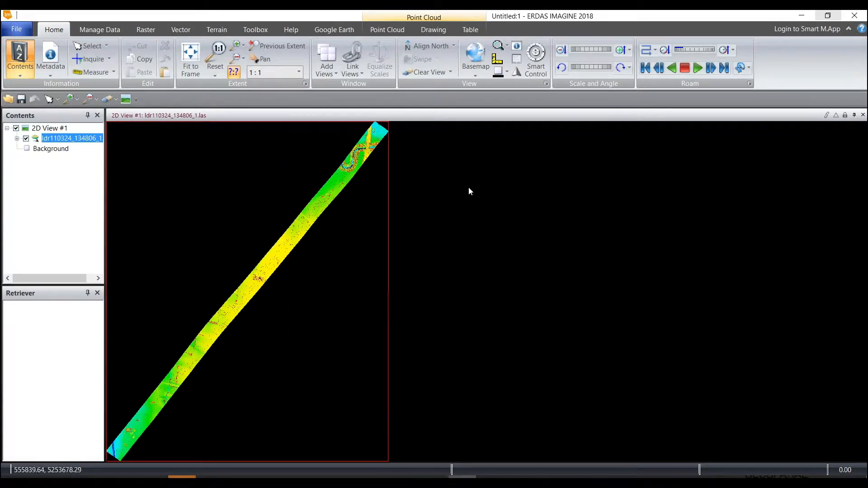
mouse_move(295, 238)
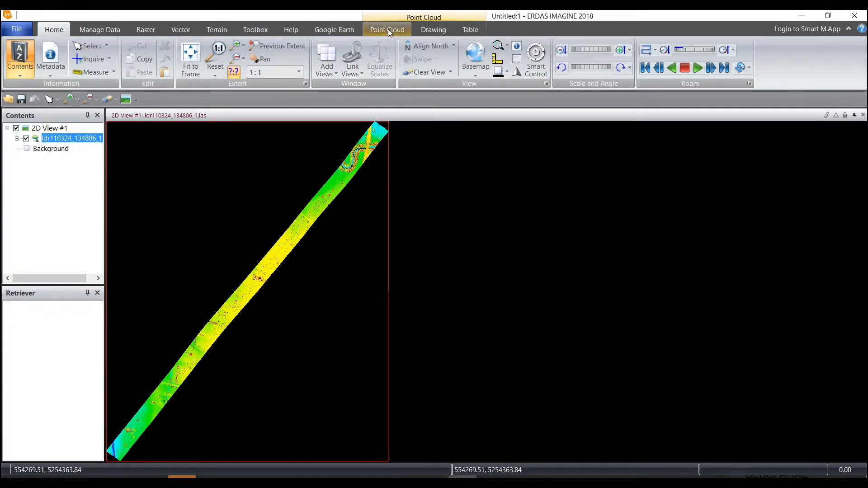
Check the Color by options and apply the orange-toned style from the Style gallery.
click(387, 30)
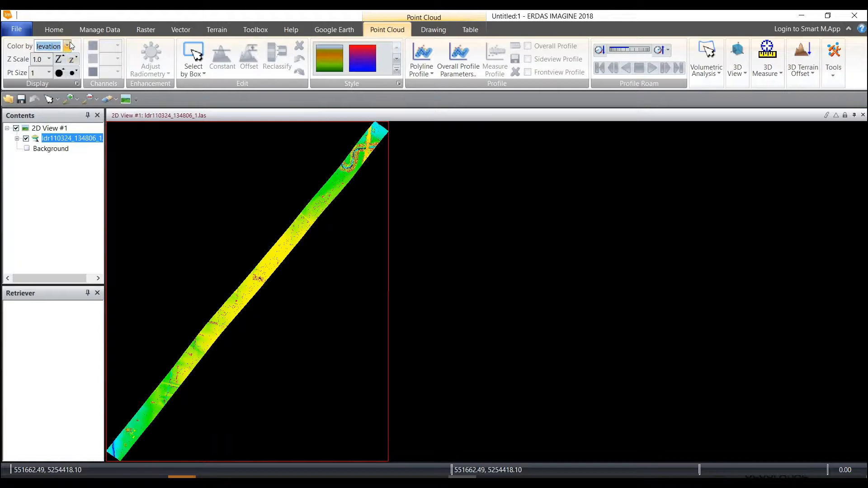
click(68, 46)
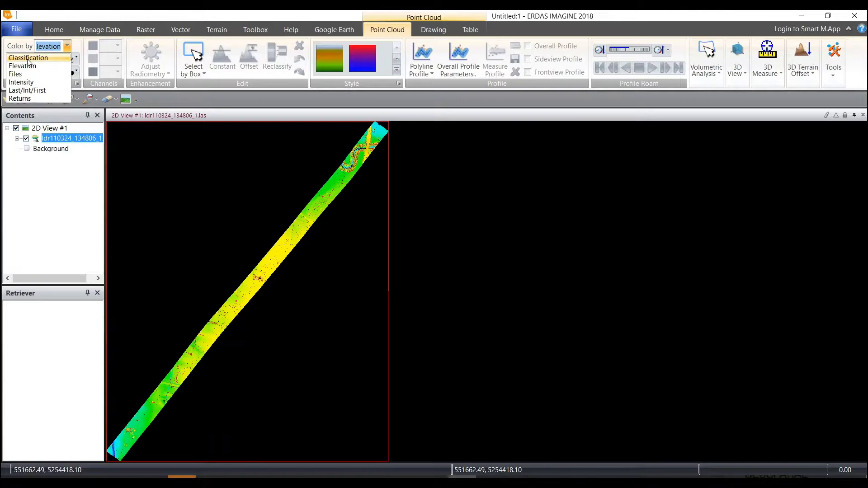
mouse_move(36, 91)
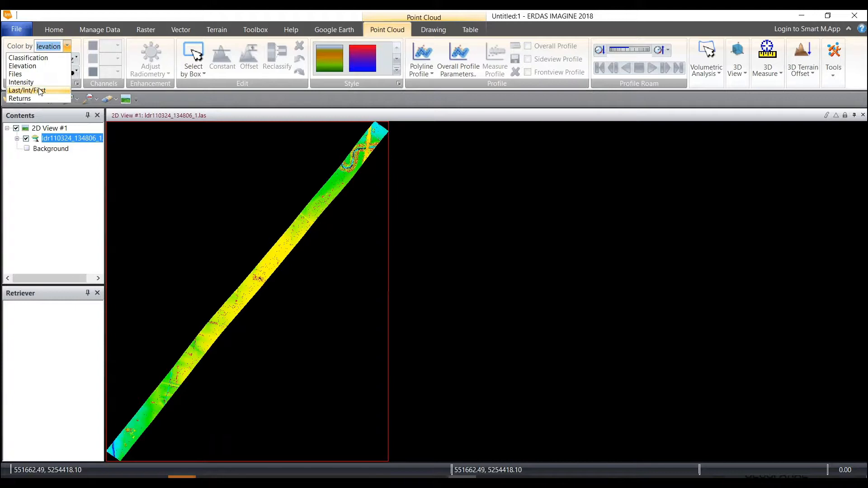
mouse_move(26, 97)
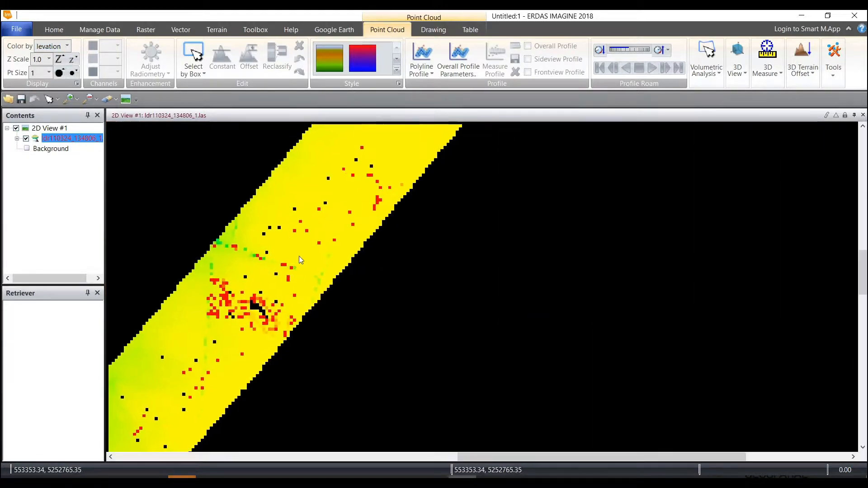
click(328, 57)
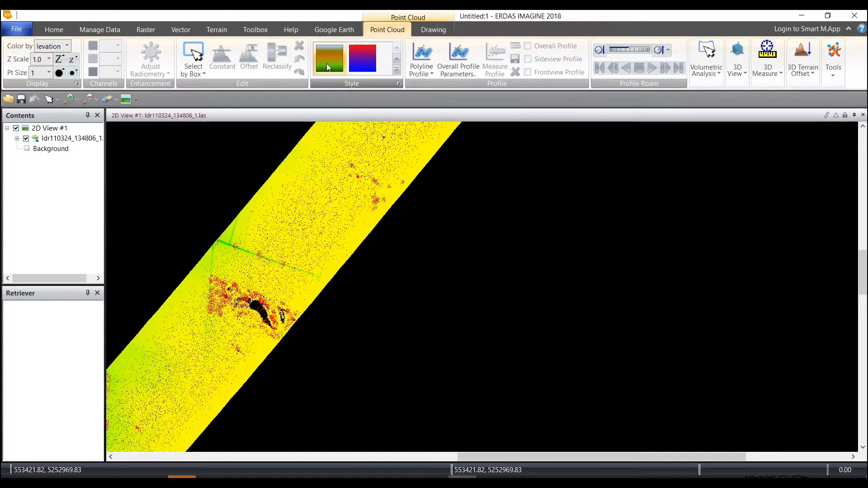
click(329, 58)
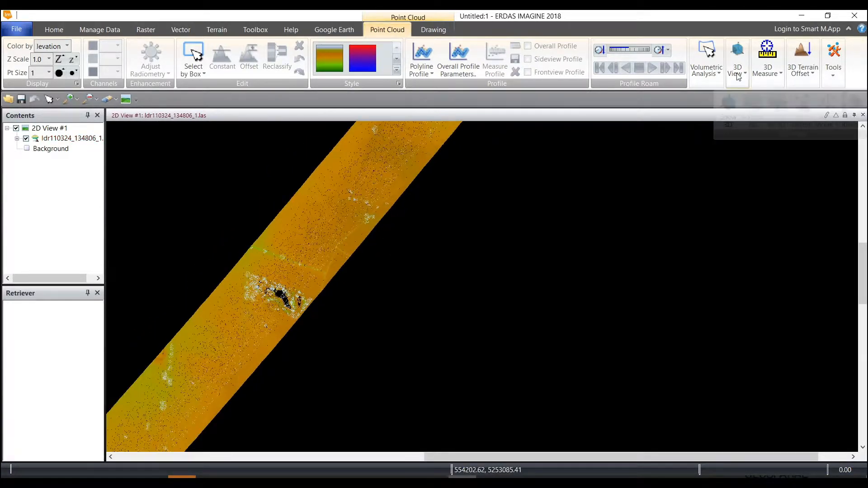
Open the Point Cloud 3D Display of the corridor, then close it again.
click(737, 57)
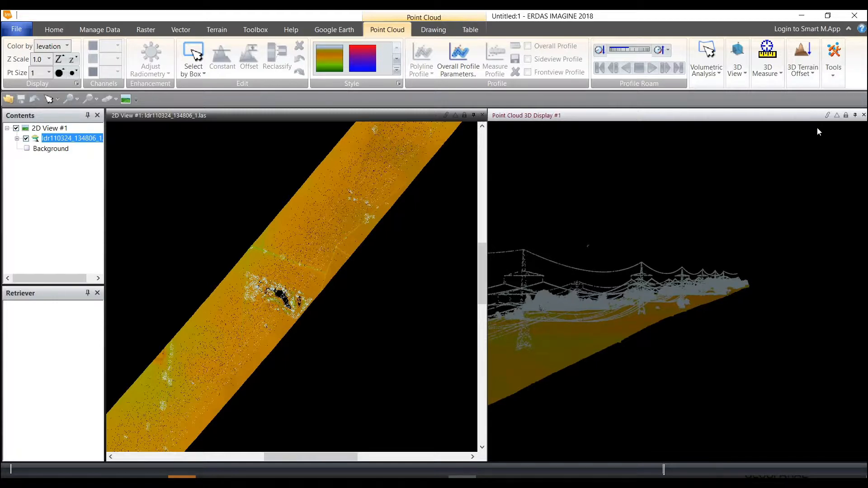
click(863, 115)
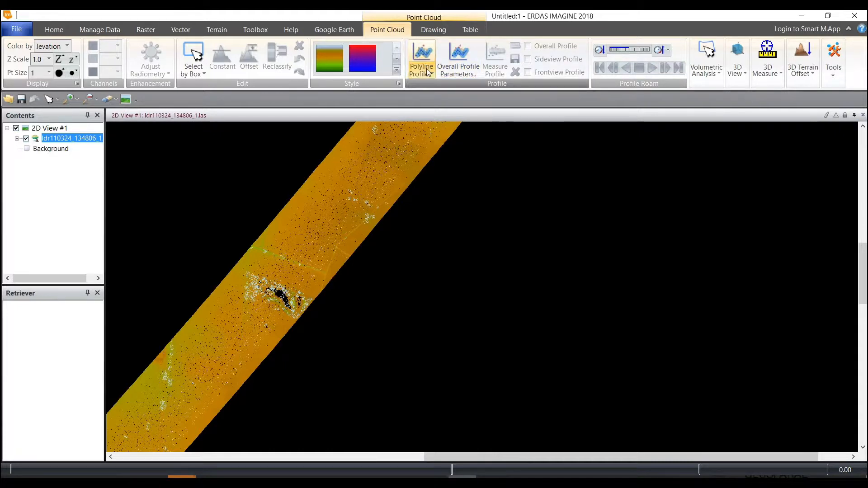
Trace a Polyline Profile along the corridor to generate the overall, side and front profiles.
click(420, 58)
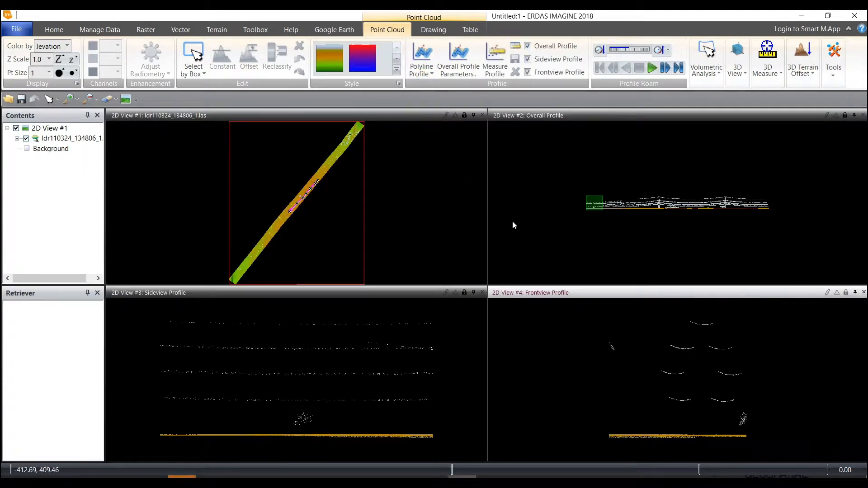
mouse_move(542, 151)
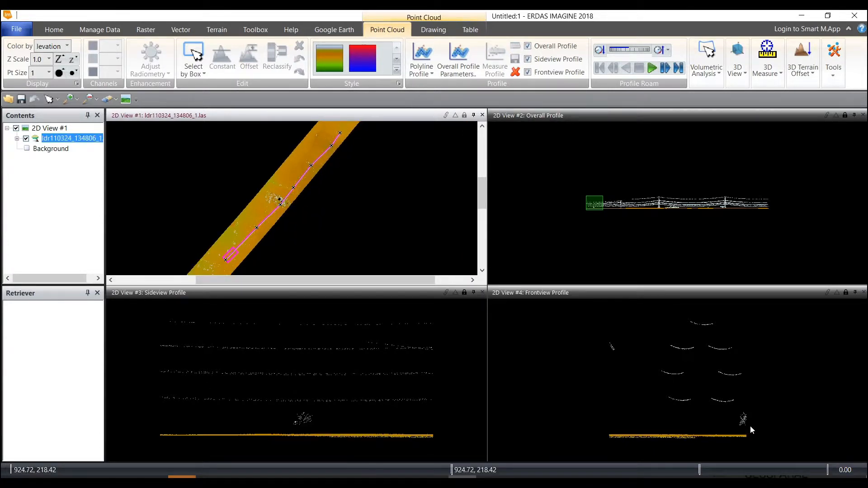
mouse_move(652, 67)
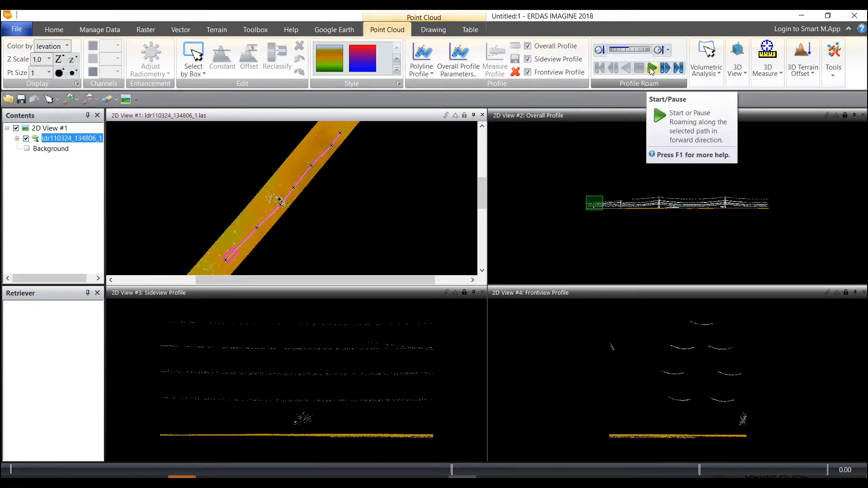
Roam the profiles along the polyline and pause when a transmission tower appears.
click(651, 68)
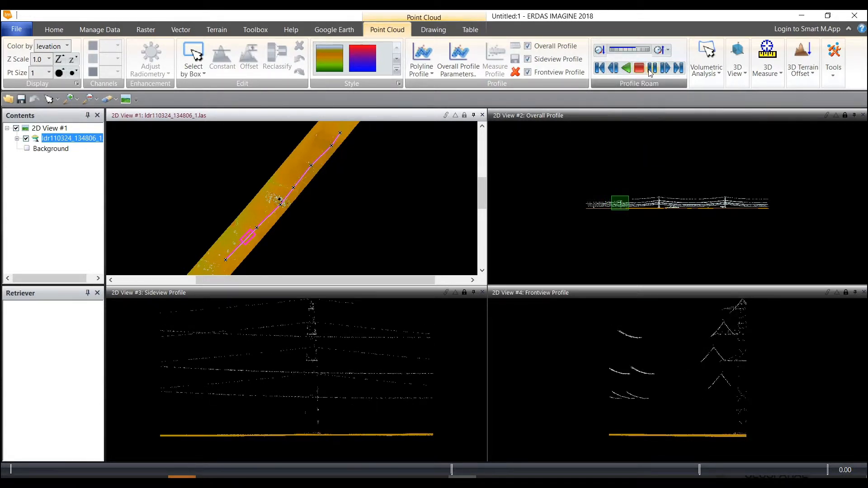
mouse_move(652, 68)
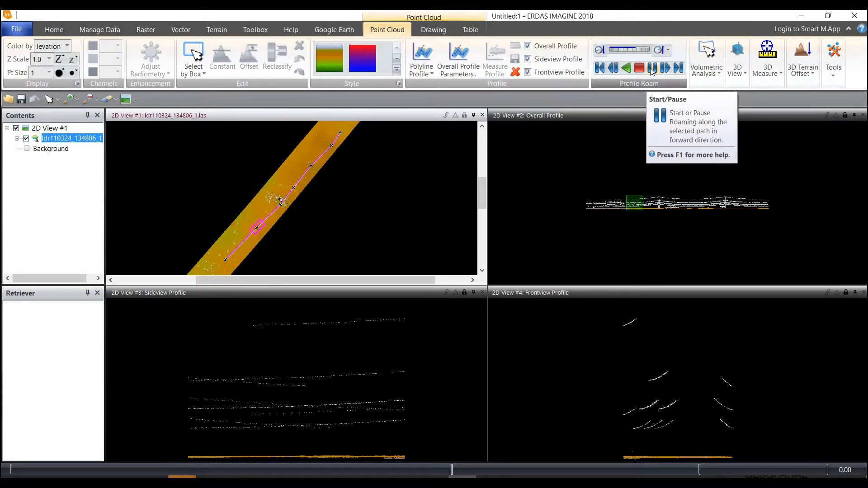
click(664, 67)
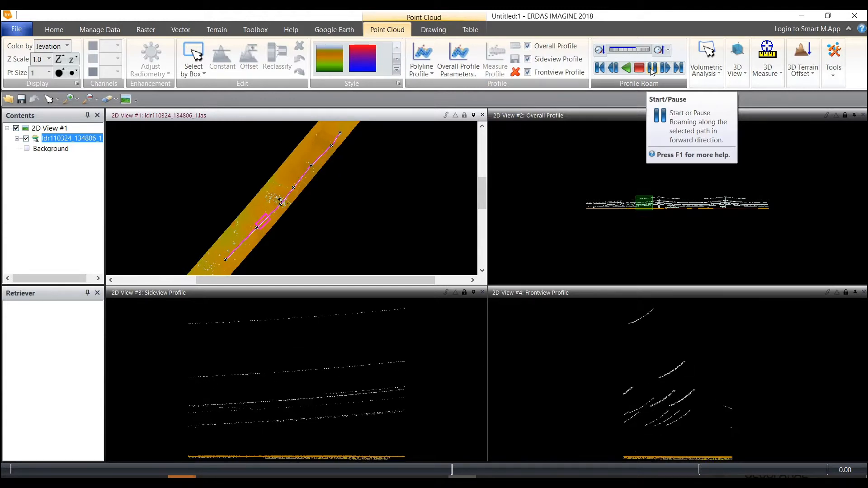
click(651, 68)
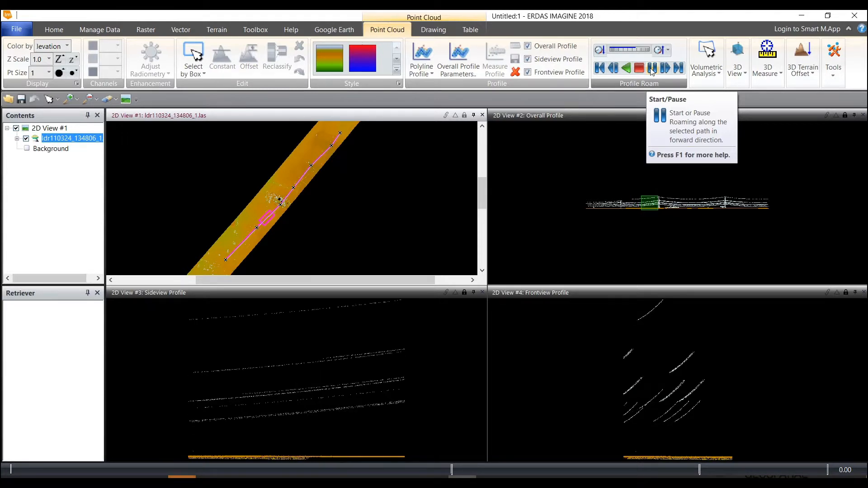
click(651, 67)
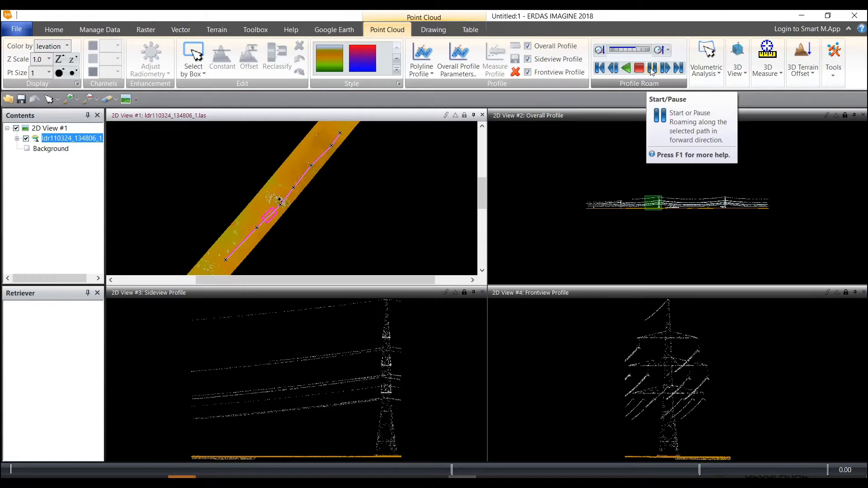
click(652, 68)
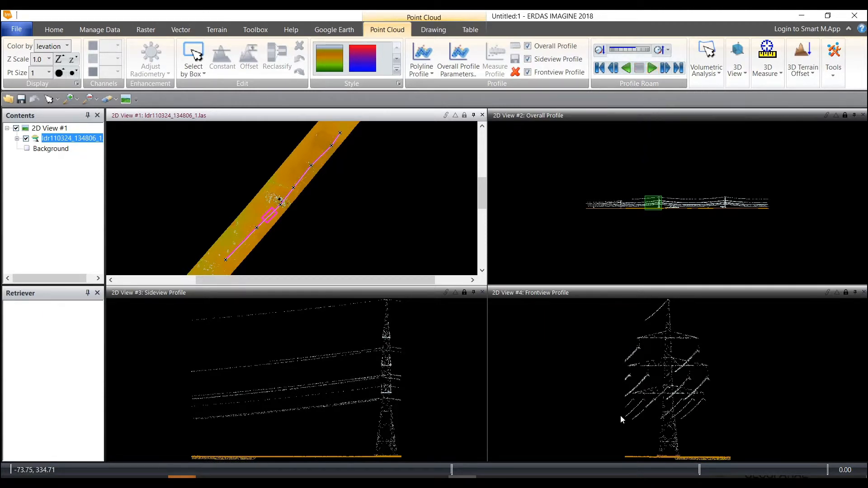
mouse_move(682, 312)
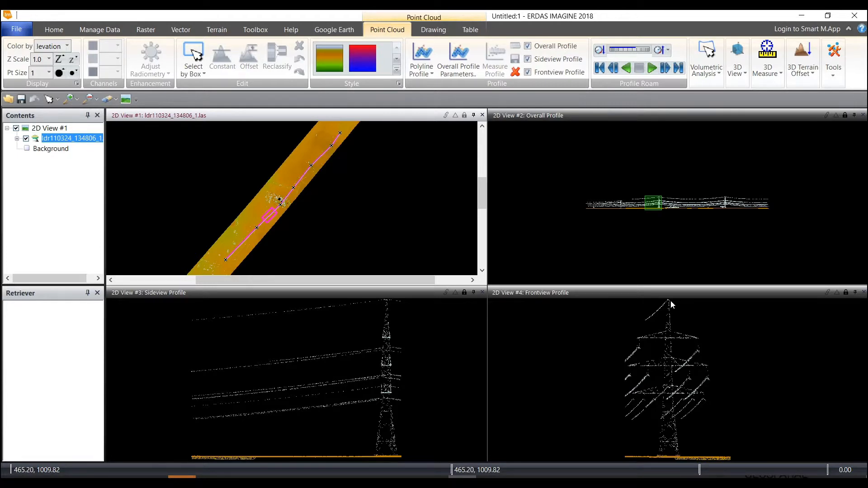
mouse_move(665, 402)
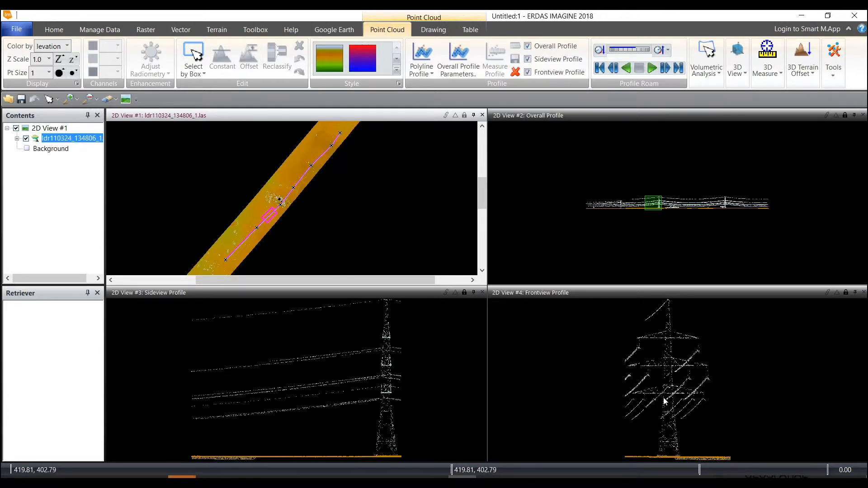
mouse_move(670, 402)
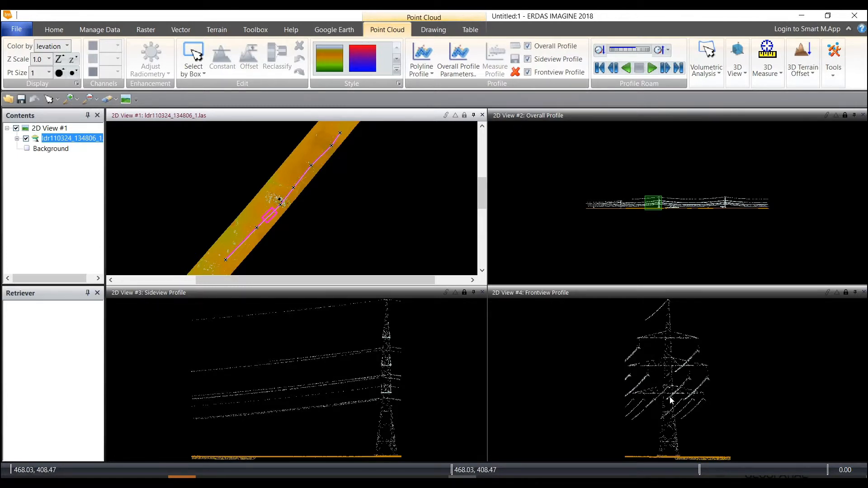
mouse_move(625, 225)
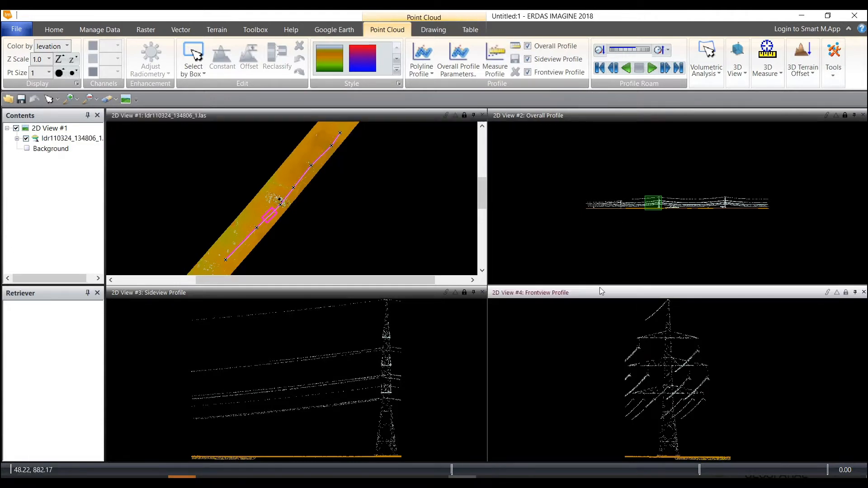
Measure the tower from base to top in the Frontview Profile, reading about 50.3 height.
click(495, 58)
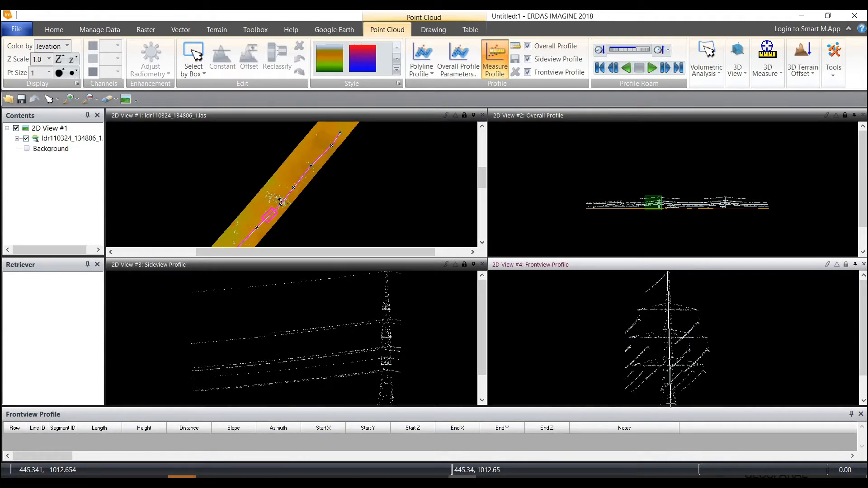
drag(669, 273, 668, 404)
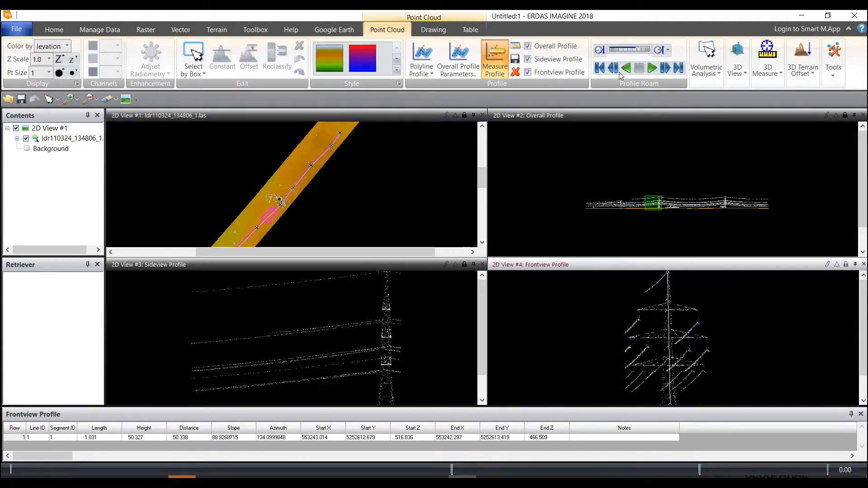
mouse_move(529, 60)
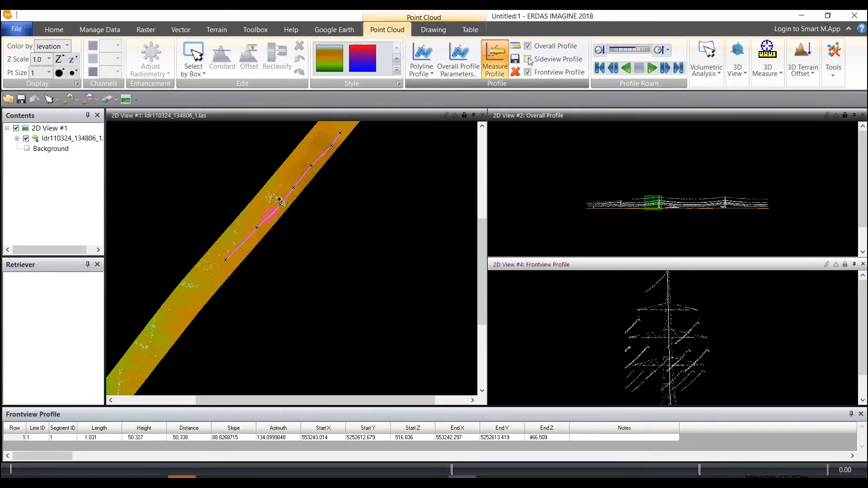
click(527, 59)
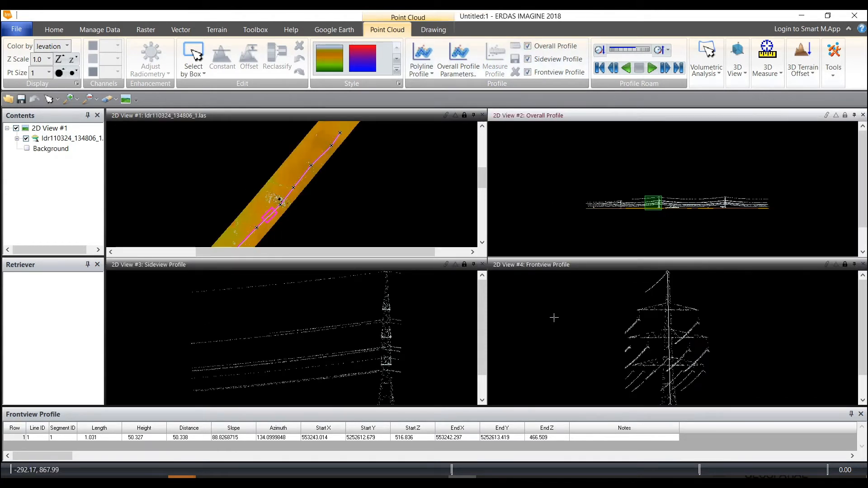
mouse_move(665, 332)
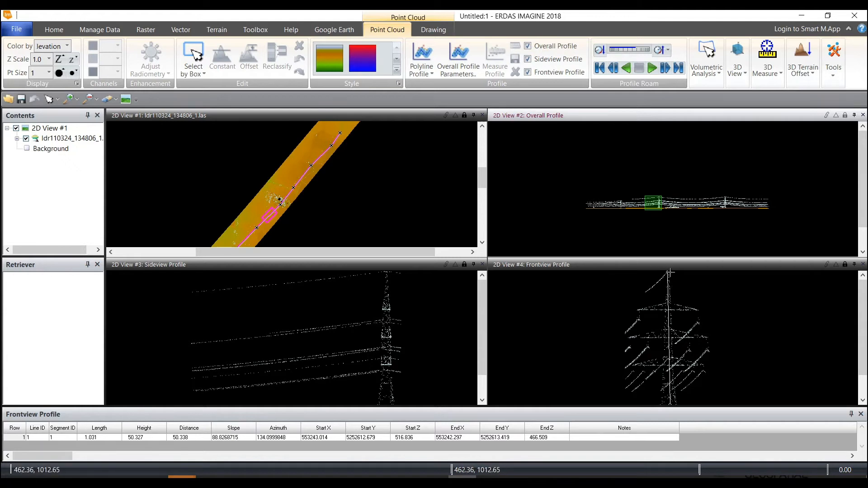
mouse_move(670, 272)
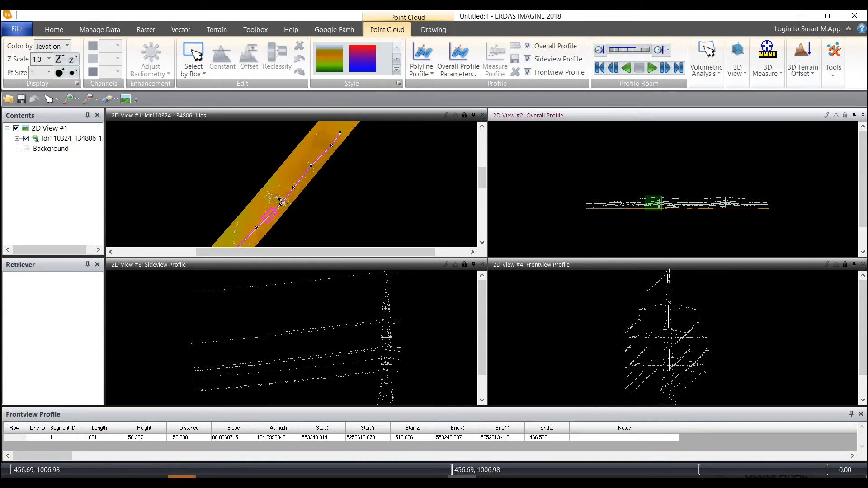